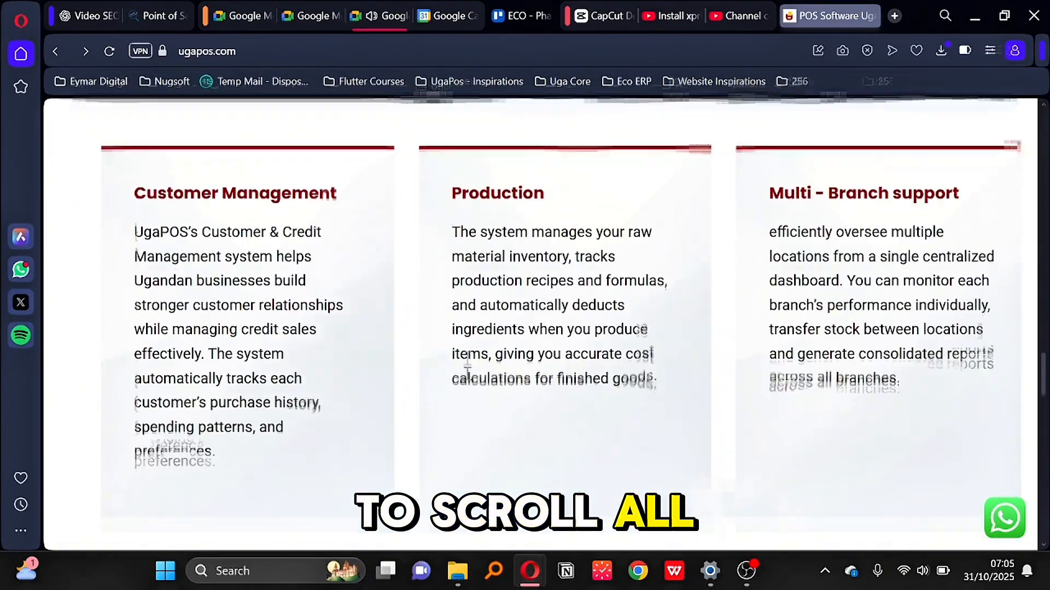
- Follow the footer's 'Download Xprinter Drivers' link on ugapos.com
scroll(down, 3)
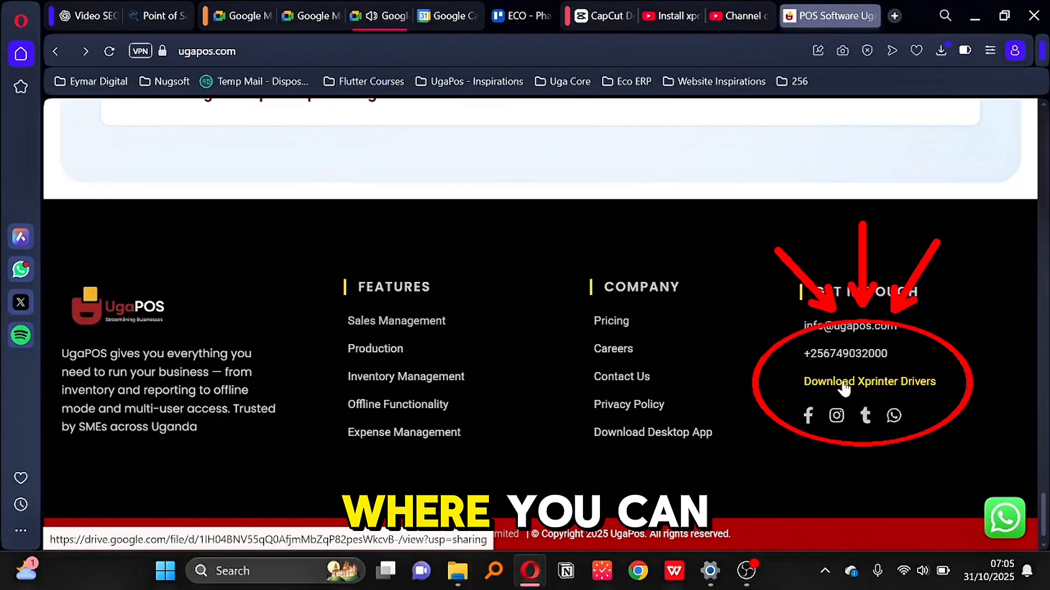
click(868, 381)
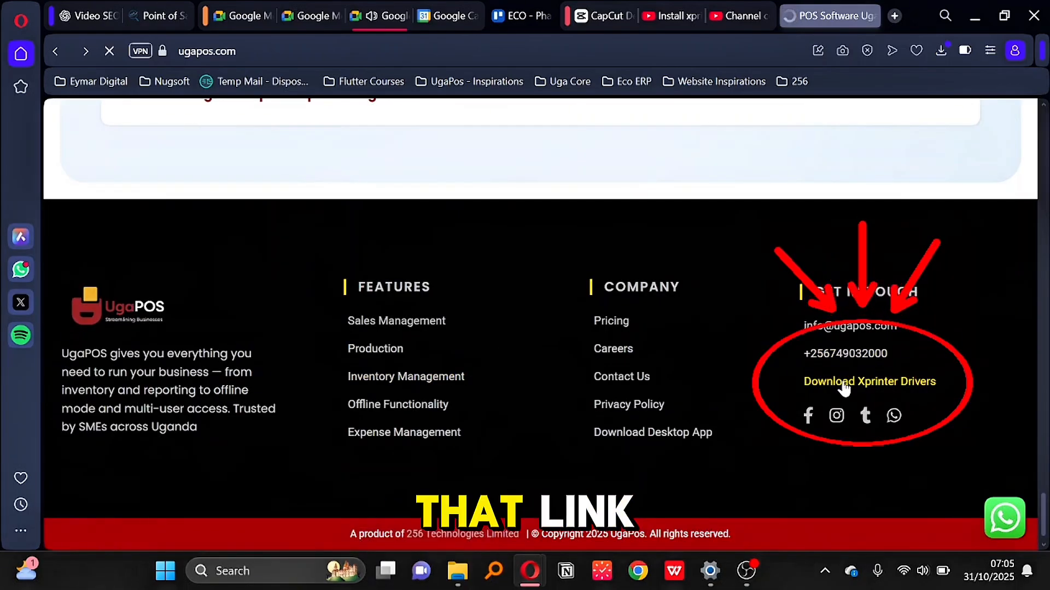
- Download the GPrinter POS.RAR archive from its Google Drive preview
click(868, 382)
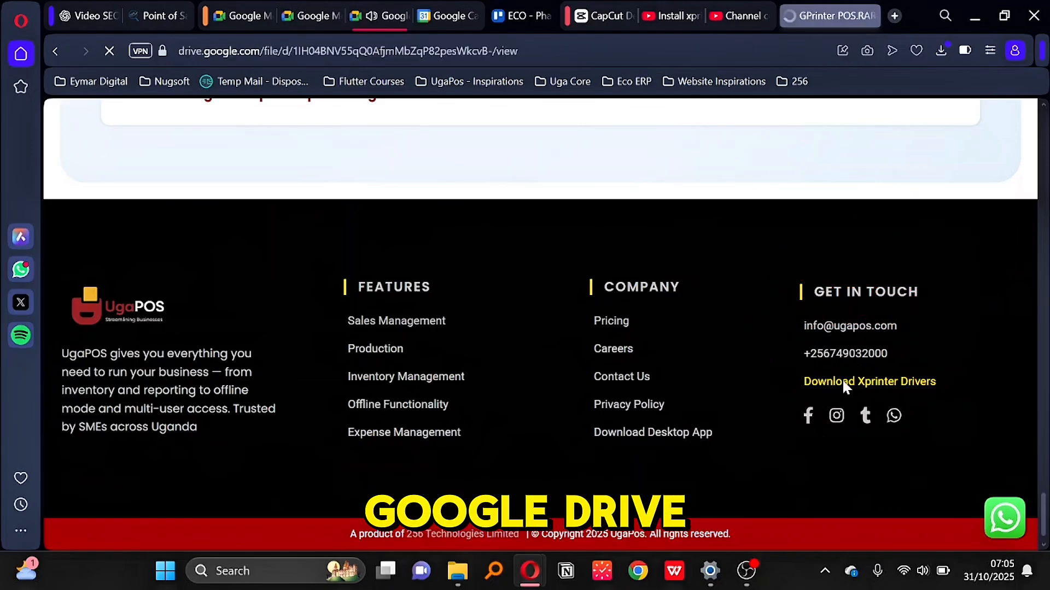
click(868, 381)
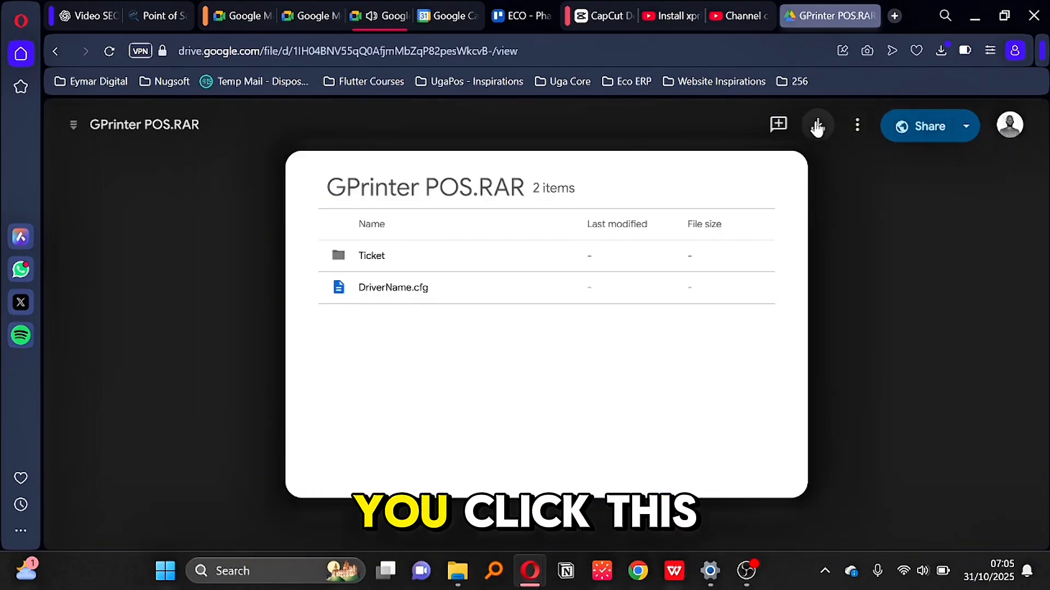
click(817, 126)
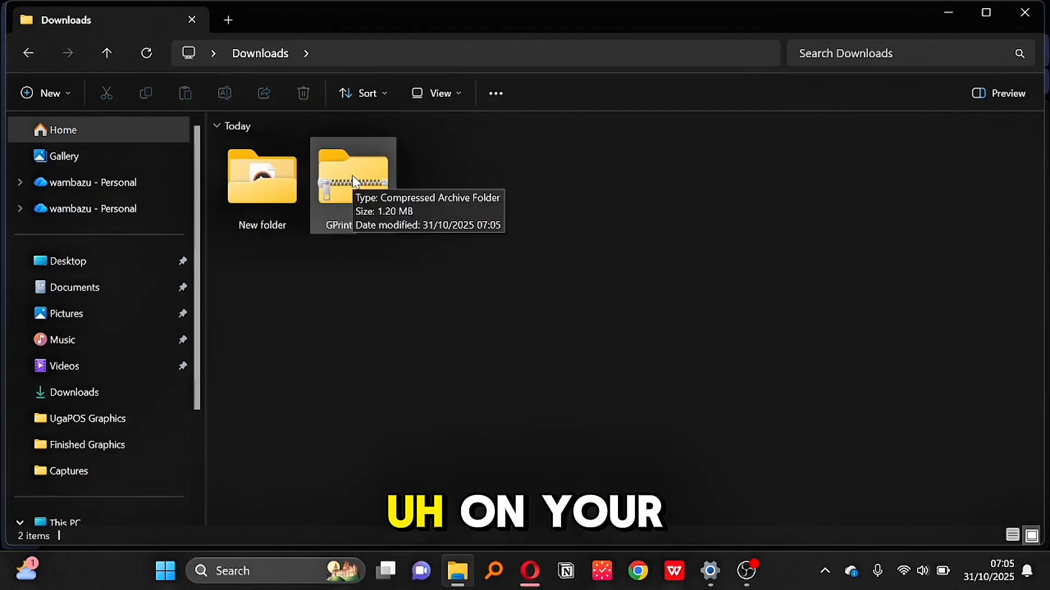
- Extract the GPrinter POS archive into D:\Downloads\GPrinter POS with Extract All
click(353, 176)
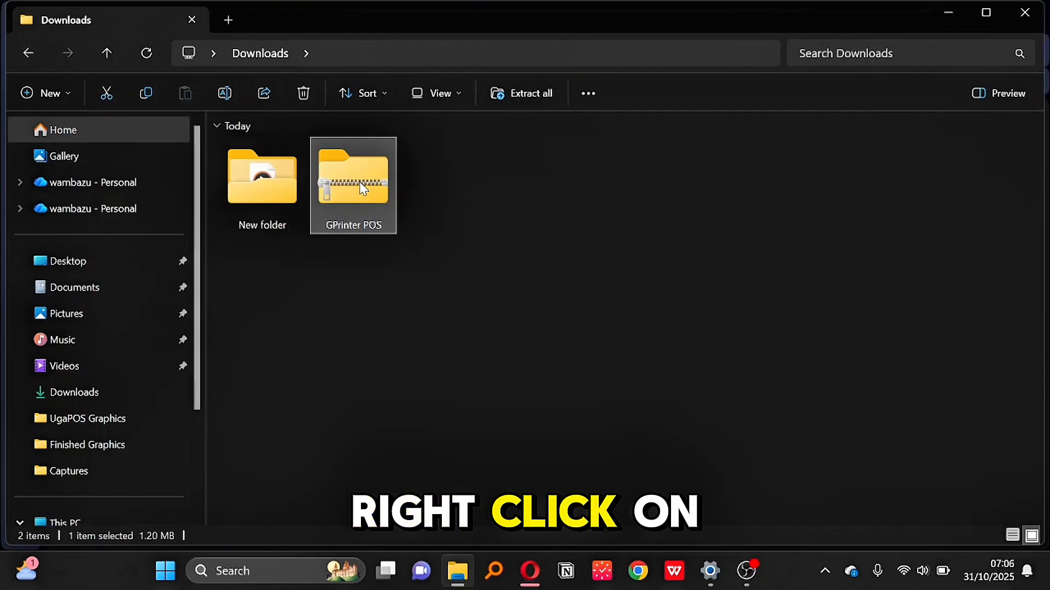
right_click(352, 185)
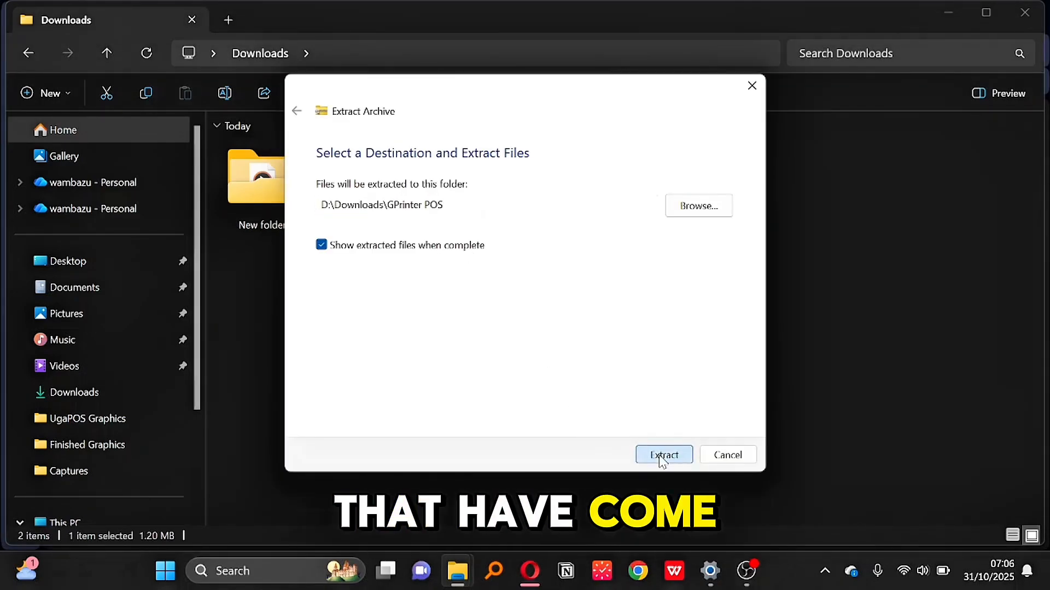
click(663, 455)
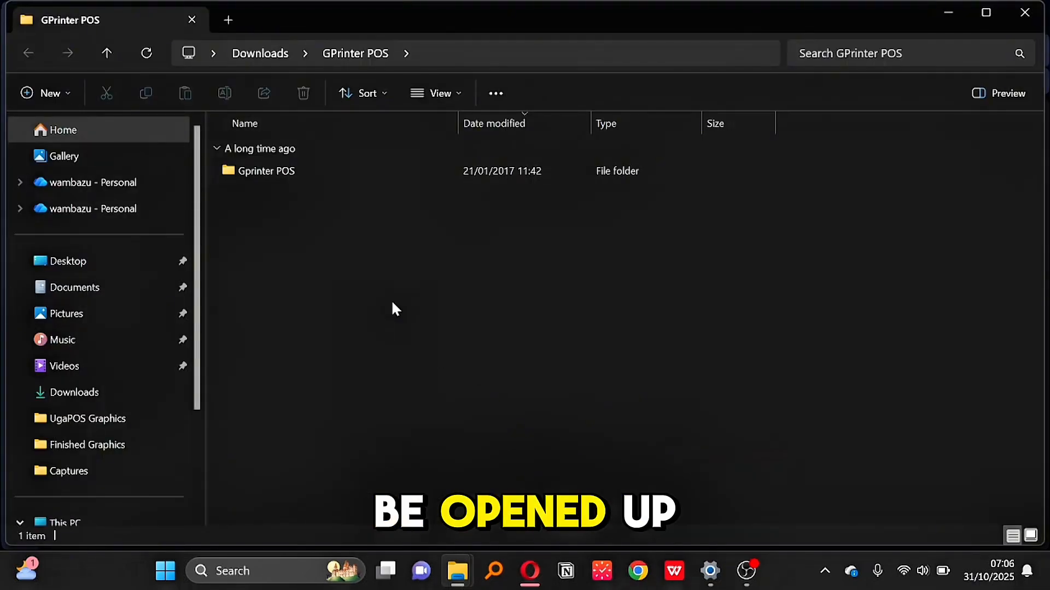
- Open the Gprinter POS subfolder and launch Setup
click(266, 170)
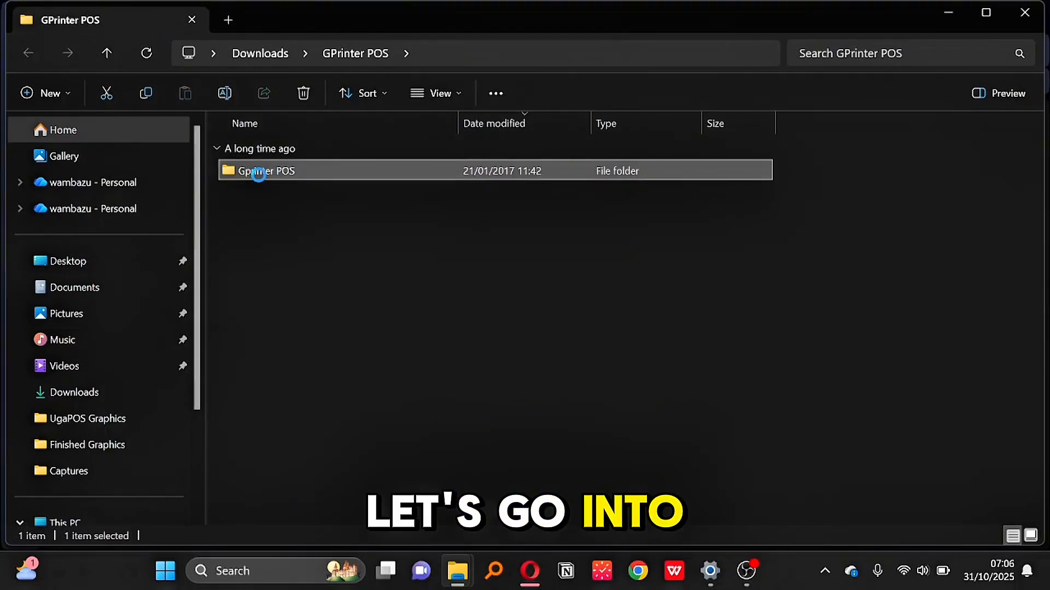
double_click(266, 171)
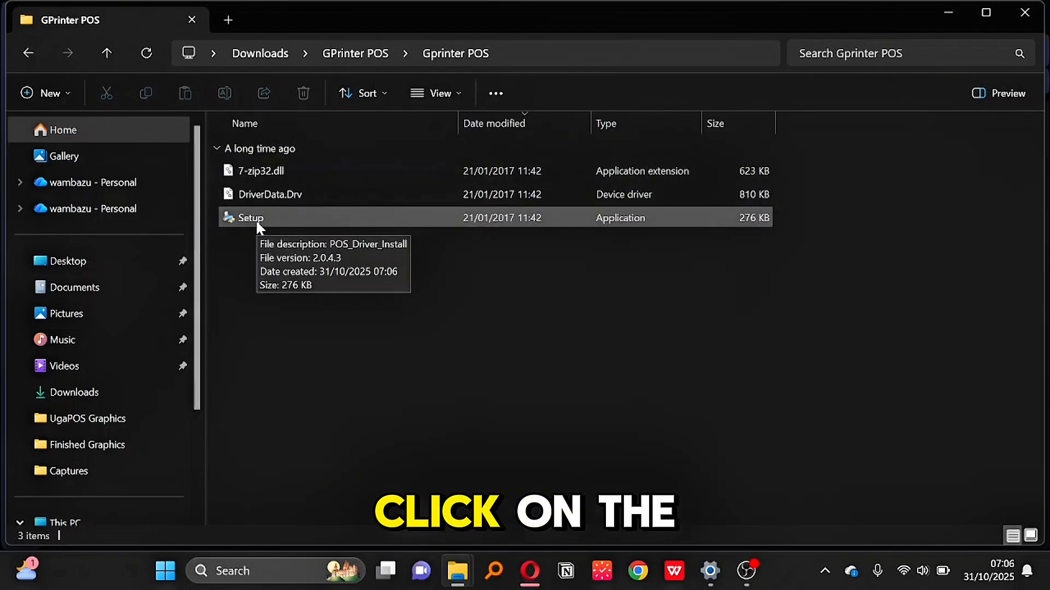
click(251, 218)
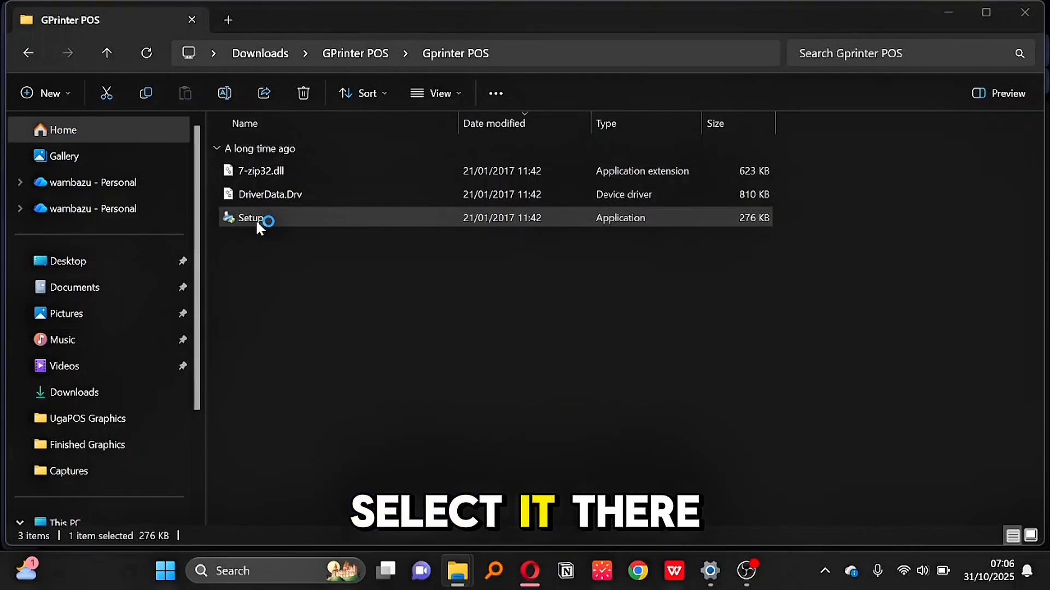
double_click(251, 218)
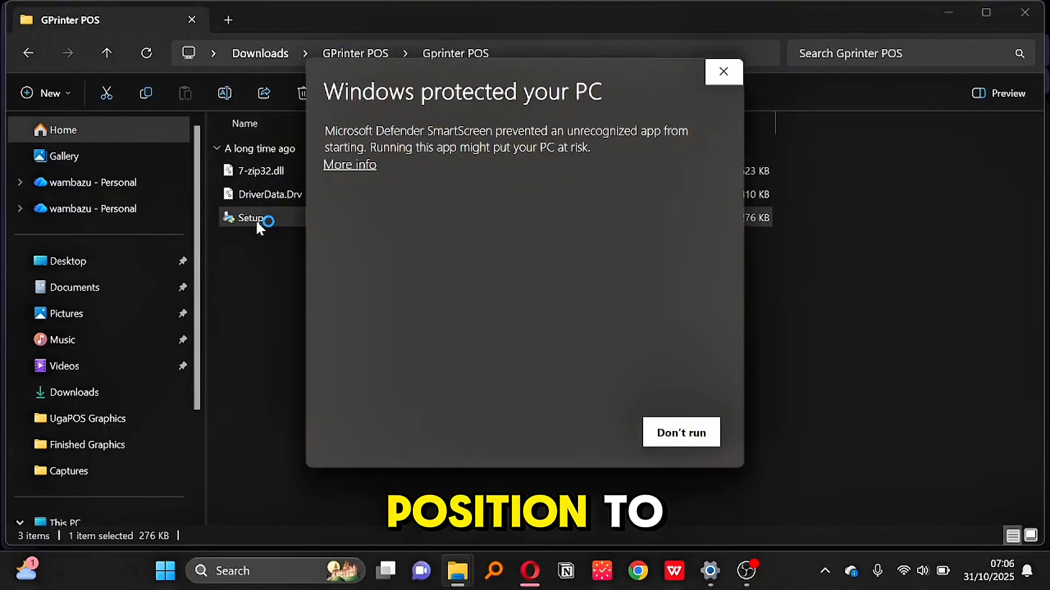
- Run Setup anyway past the SmartScreen unrecognized-app warning
click(349, 164)
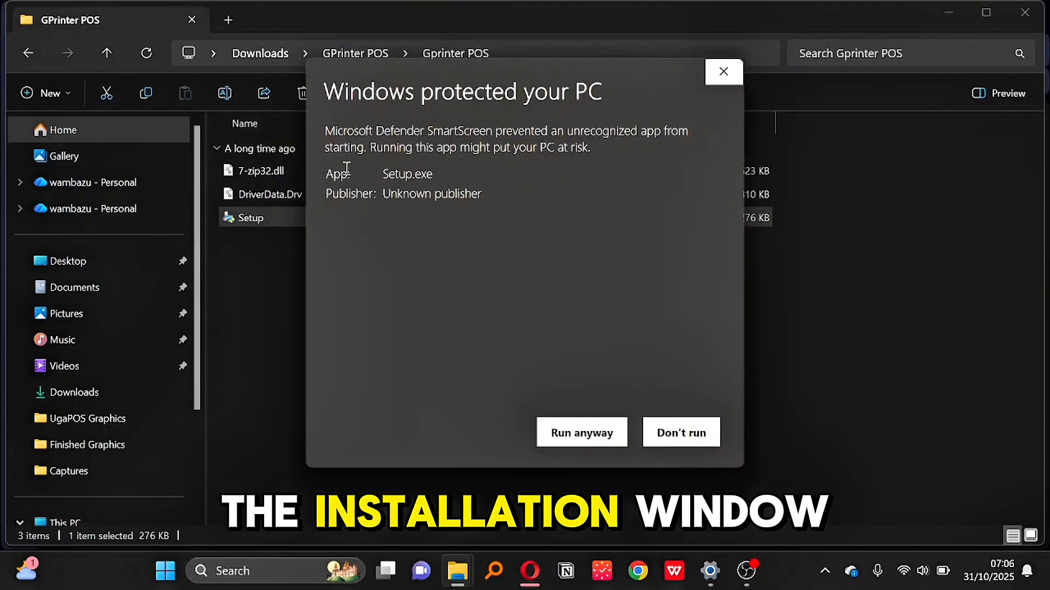
click(581, 432)
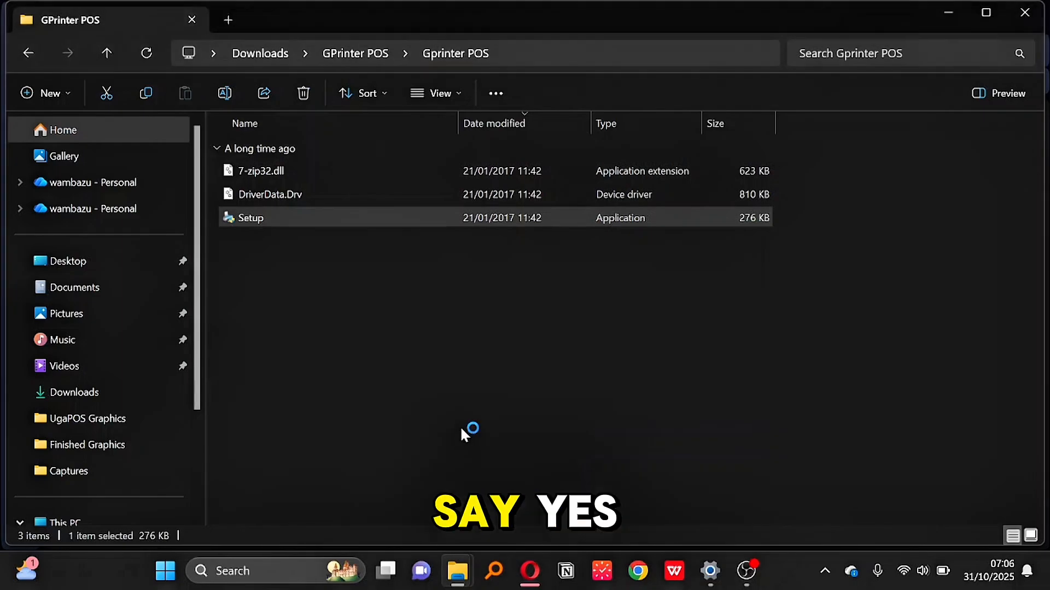
double_click(251, 217)
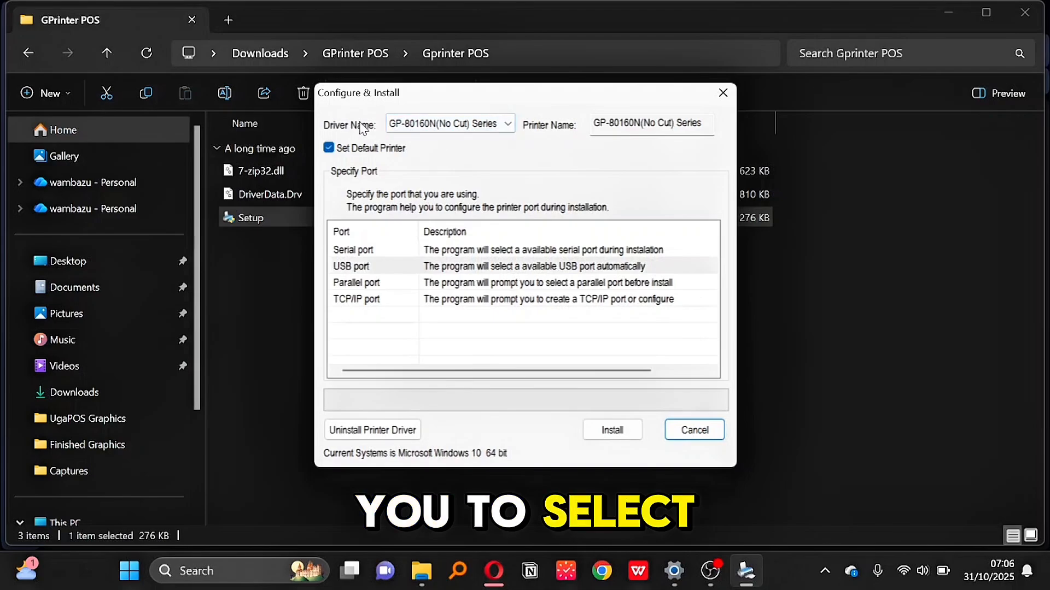
- Select GP-80160N(Cut) Series as the driver name
click(447, 123)
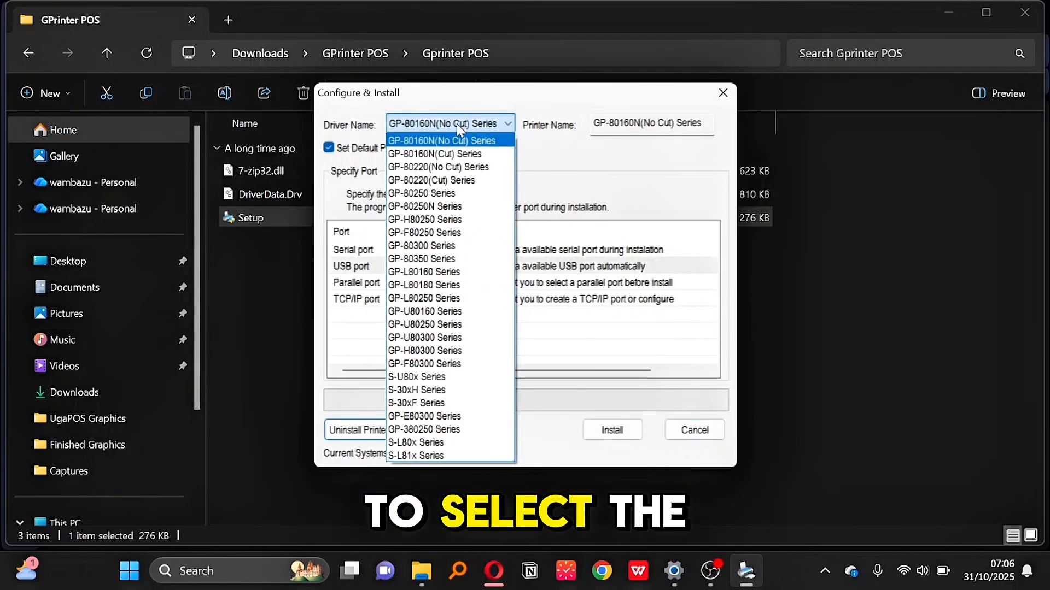
click(434, 153)
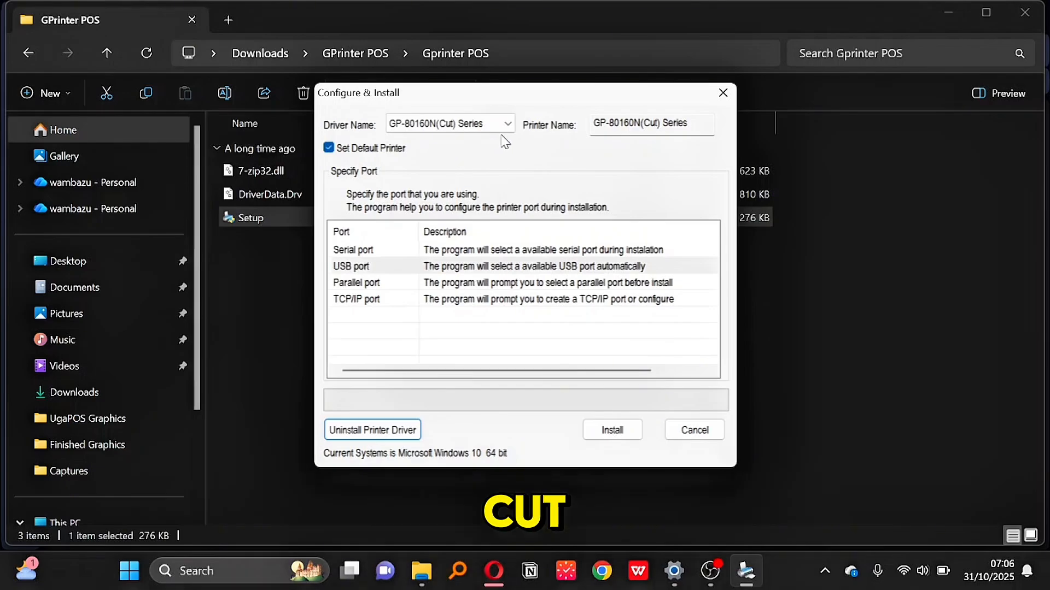
click(450, 123)
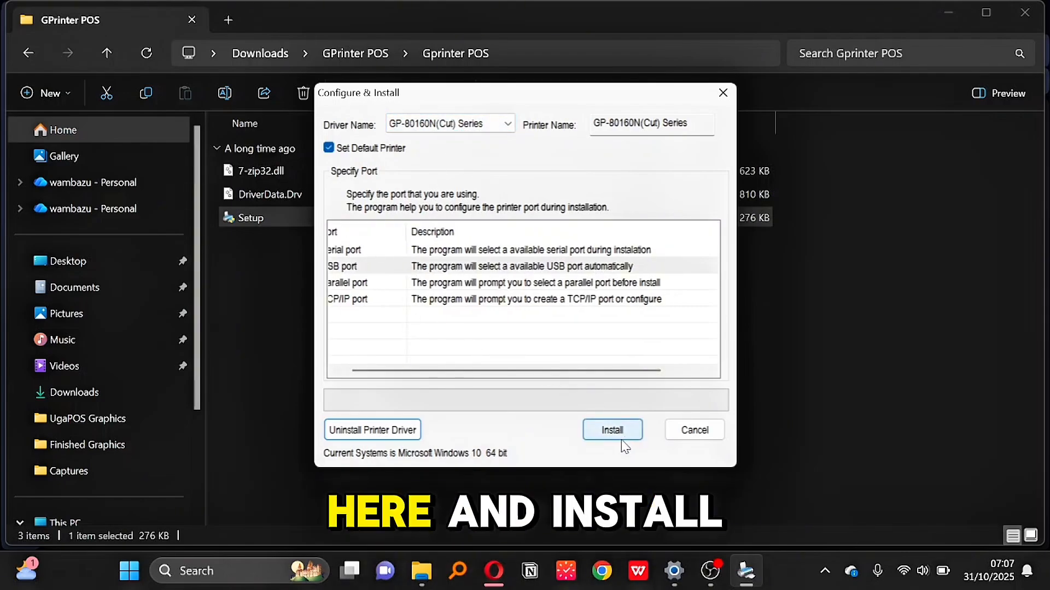
- Install the GP-80160N(Cut) Series driver and finish the installer
click(612, 429)
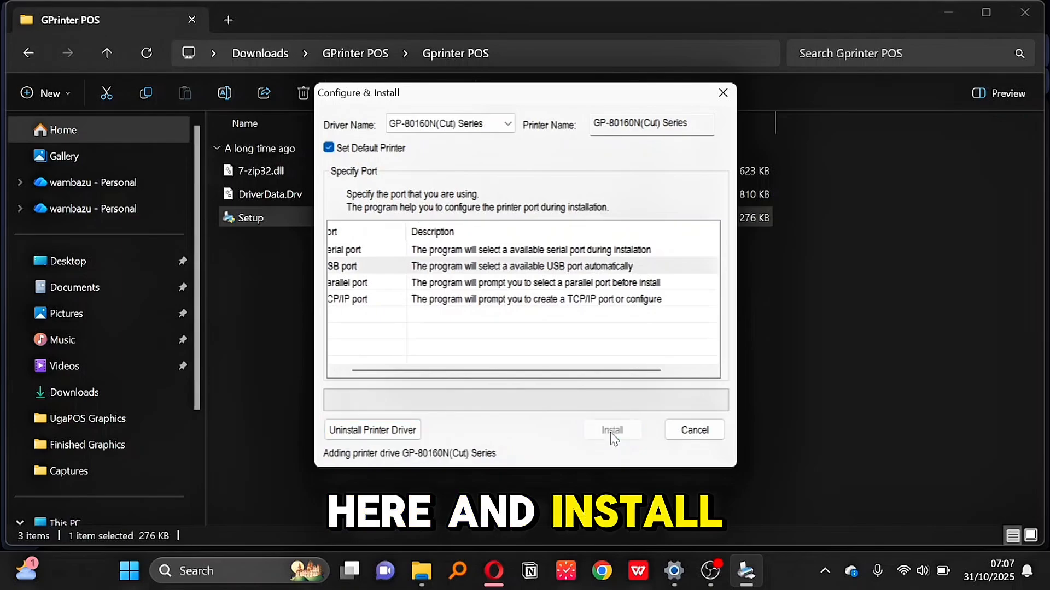
click(611, 429)
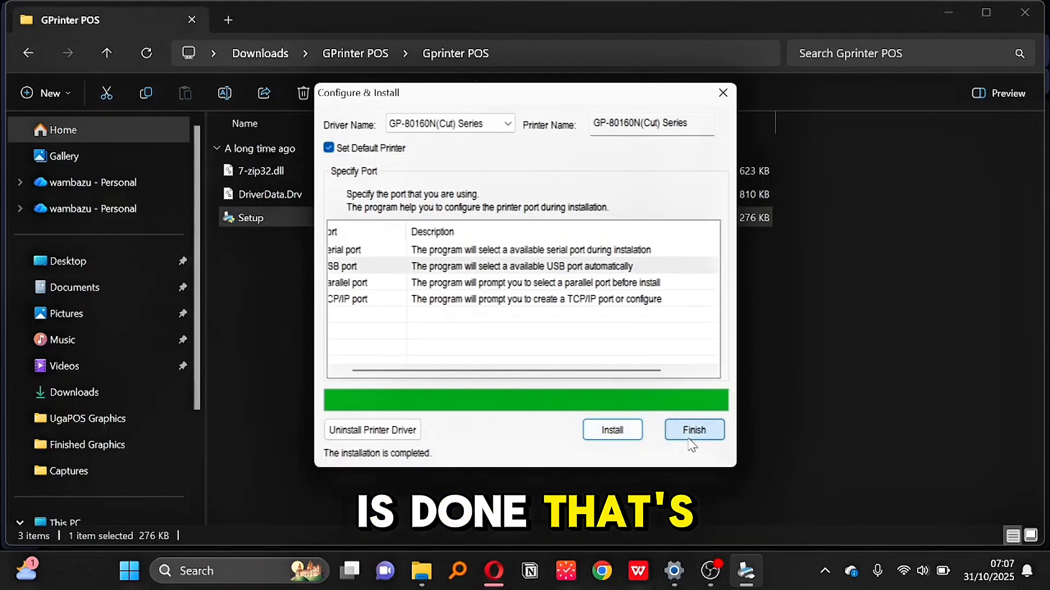
click(694, 430)
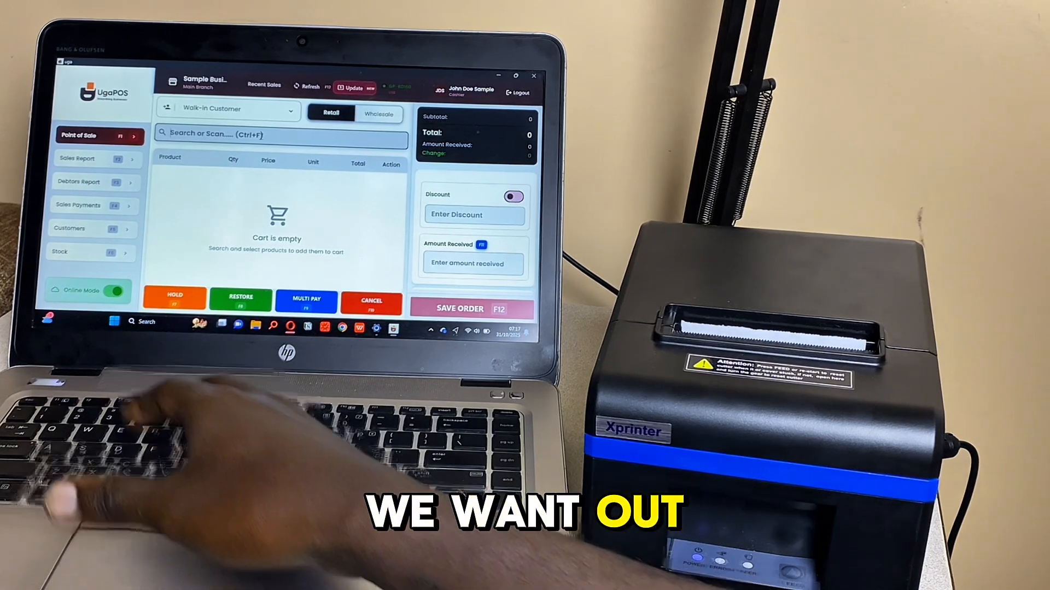
- Add Cloth Diapers (Set of 5) and Organic Cotton Bodysuit, then preview the 425,000 sale
text(d)
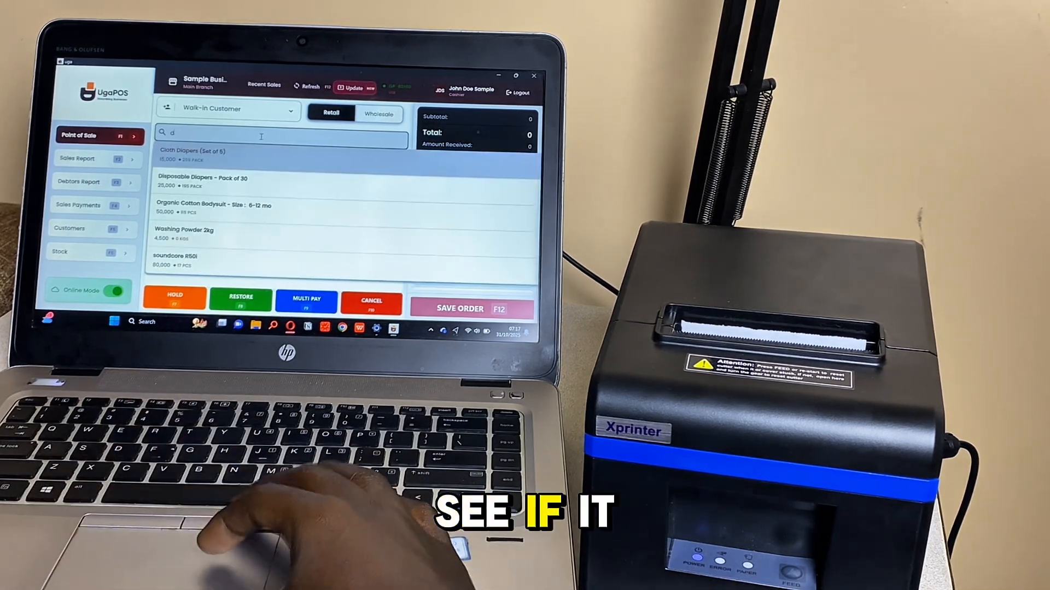
click(192, 155)
text(5)
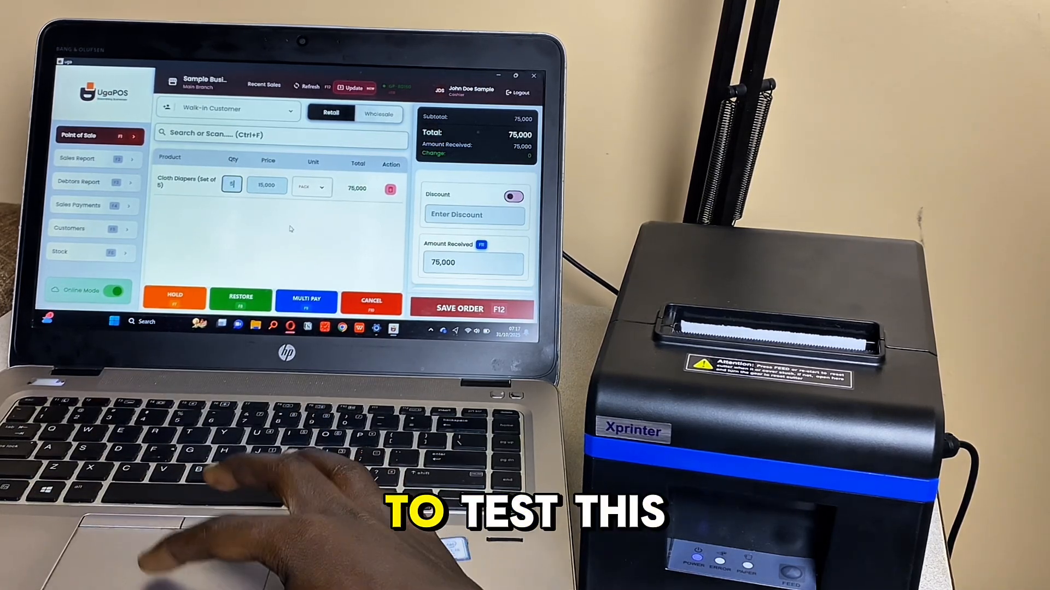
click(280, 135)
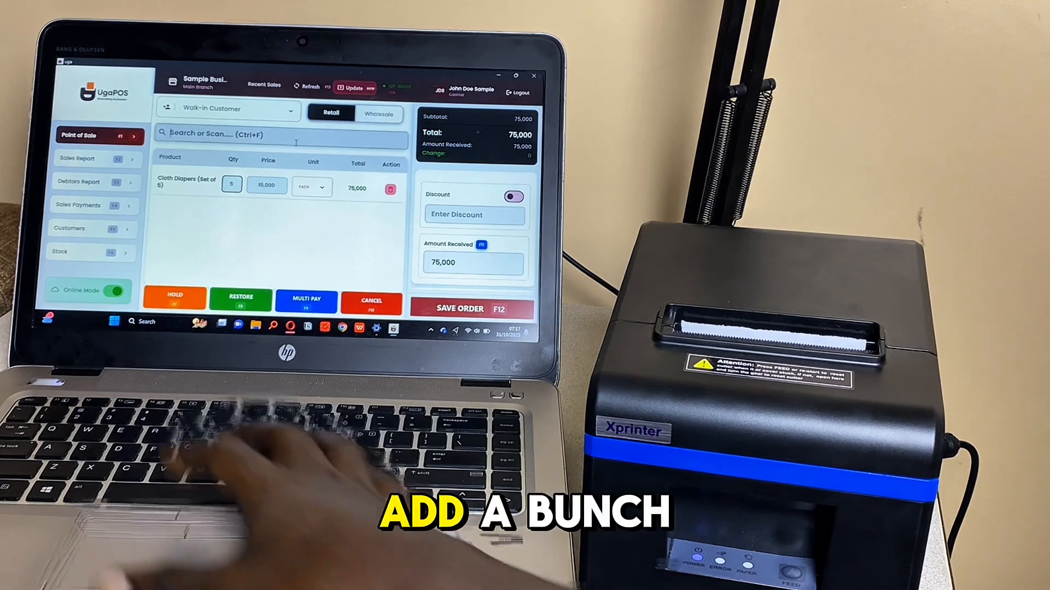
text(t)
text(7)
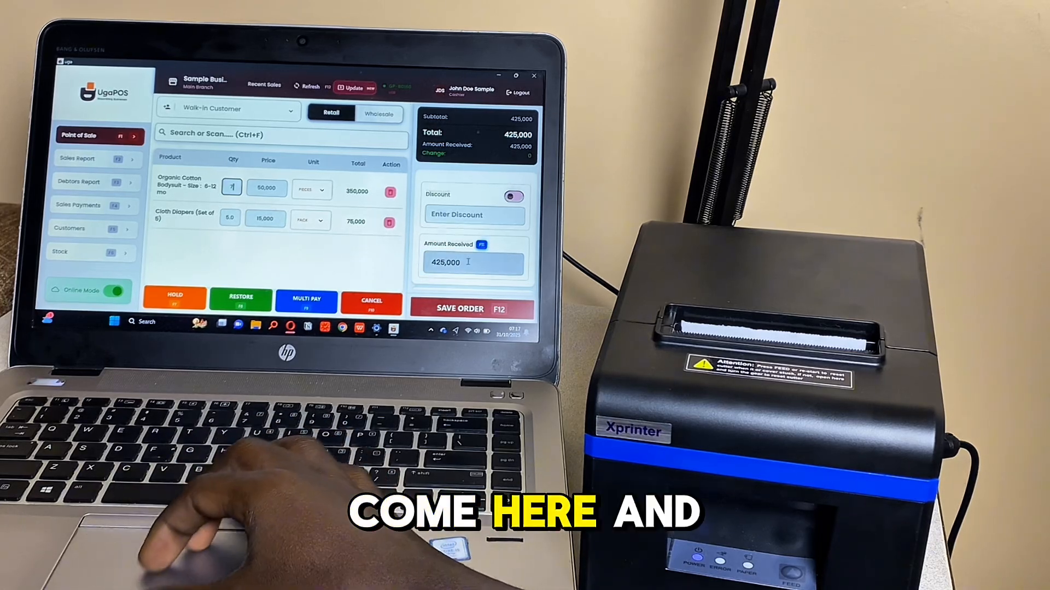
click(470, 308)
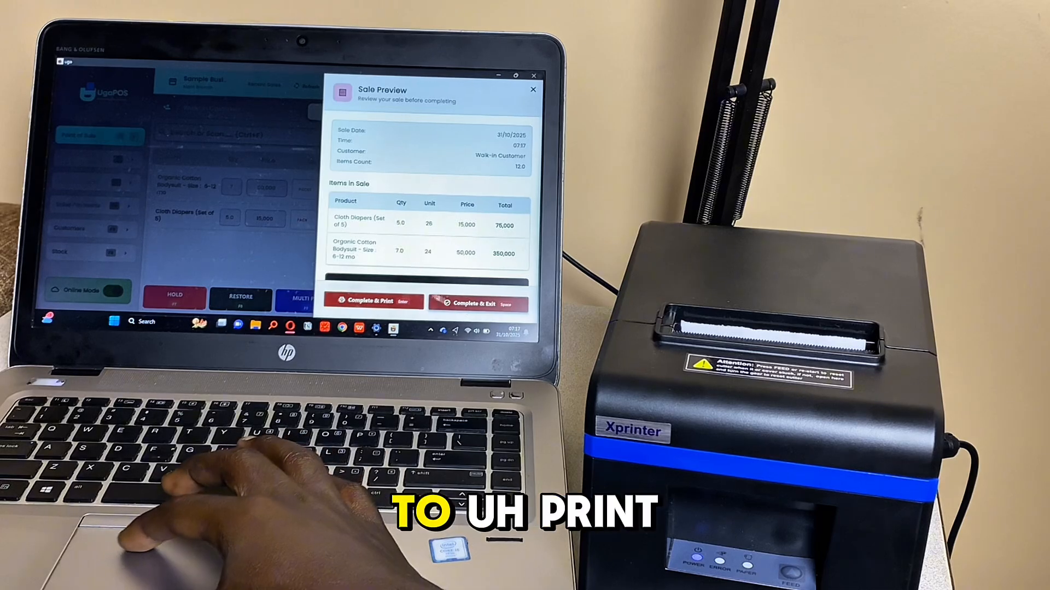
- Complete the 425,000 sale and print its receipt on the Xprinter
click(373, 301)
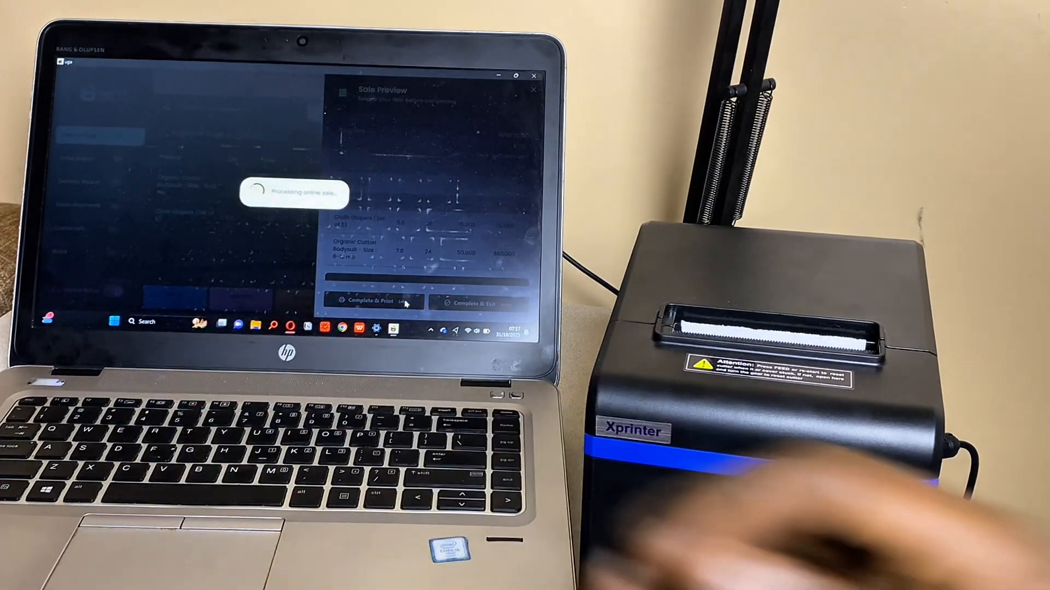
click(375, 300)
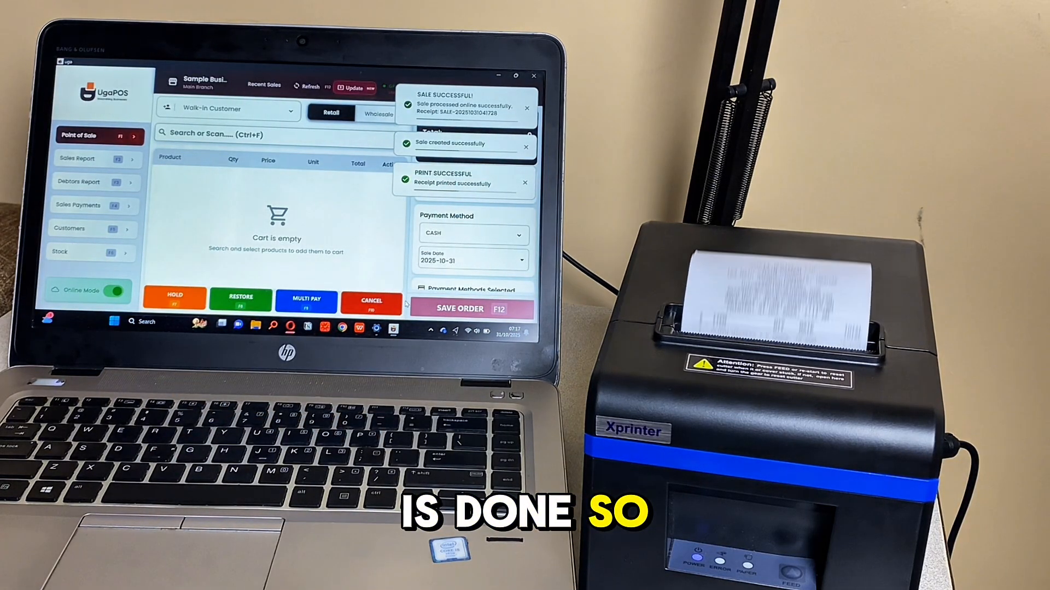